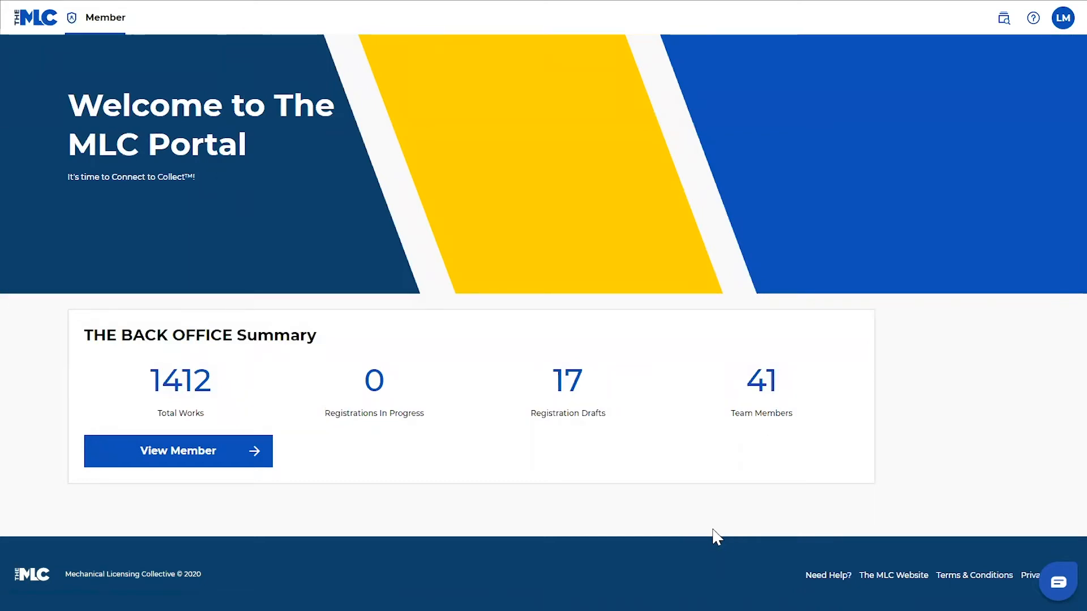
pyautogui.moveTo(856, 359)
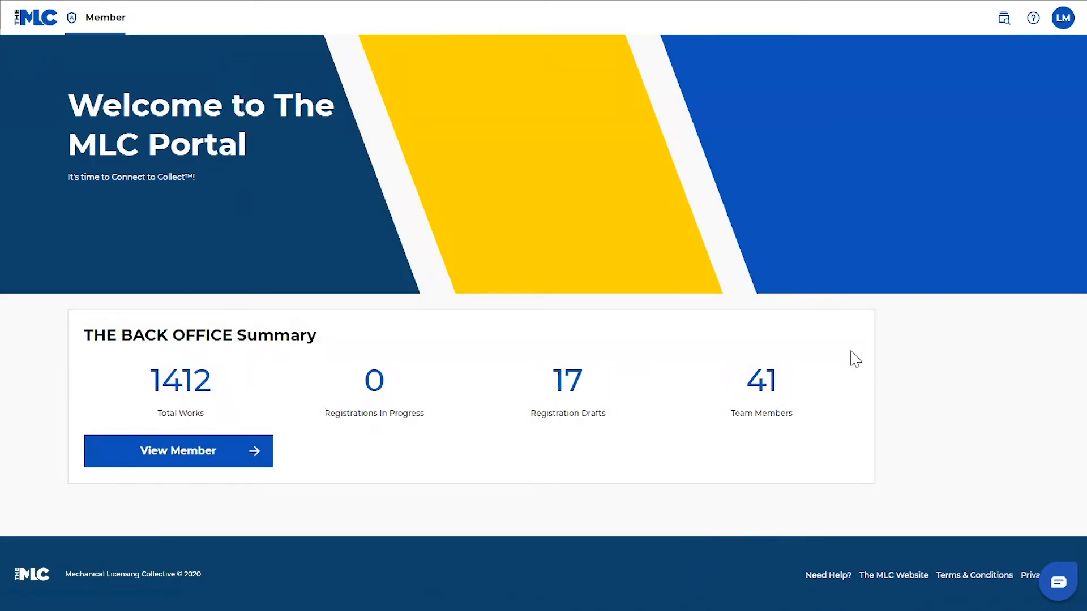
pyautogui.moveTo(523, 520)
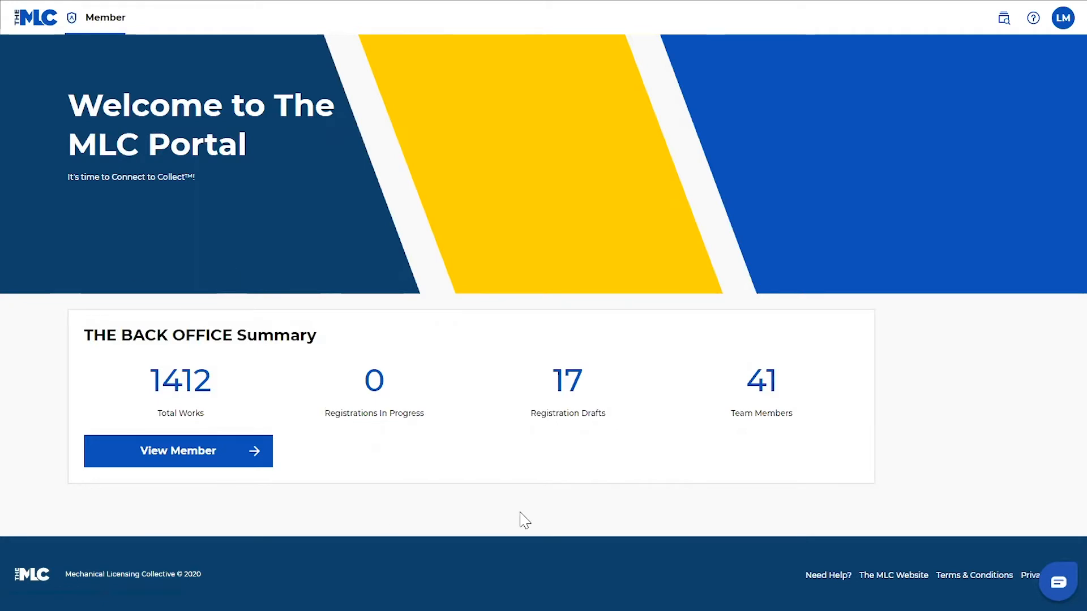
pyautogui.moveTo(501, 520)
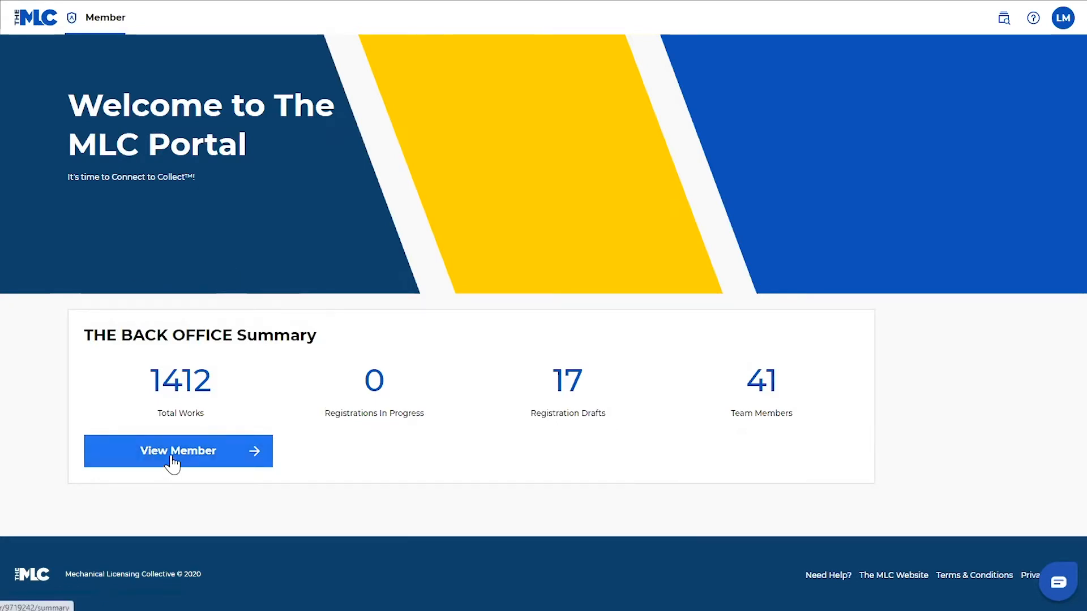
# From View Member, go to User Permissions (41 users) and start Add User
pyautogui.click(178, 451)
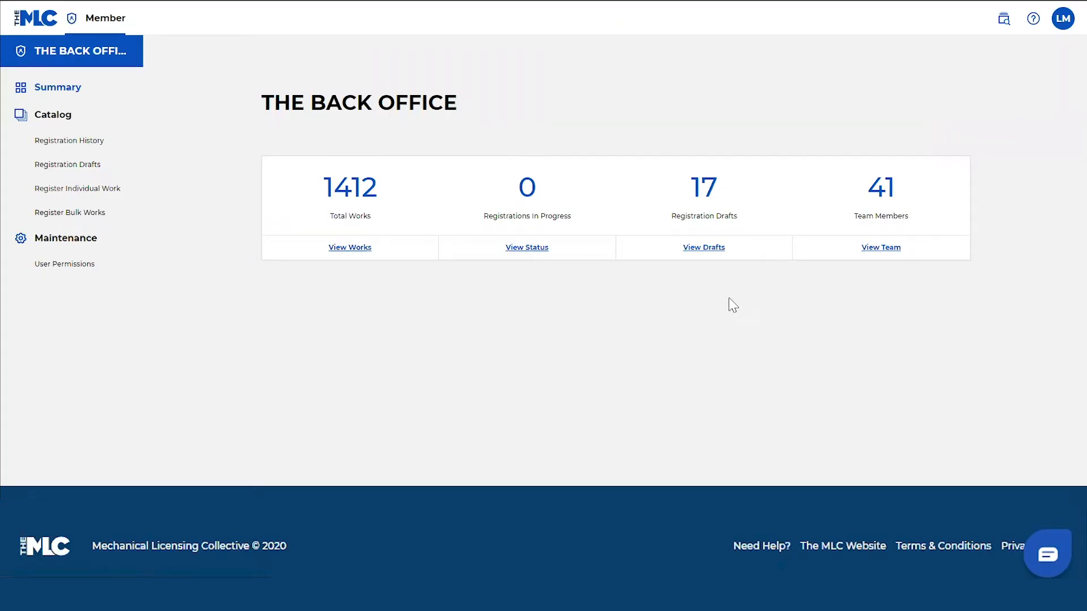
pyautogui.moveTo(1002, 250)
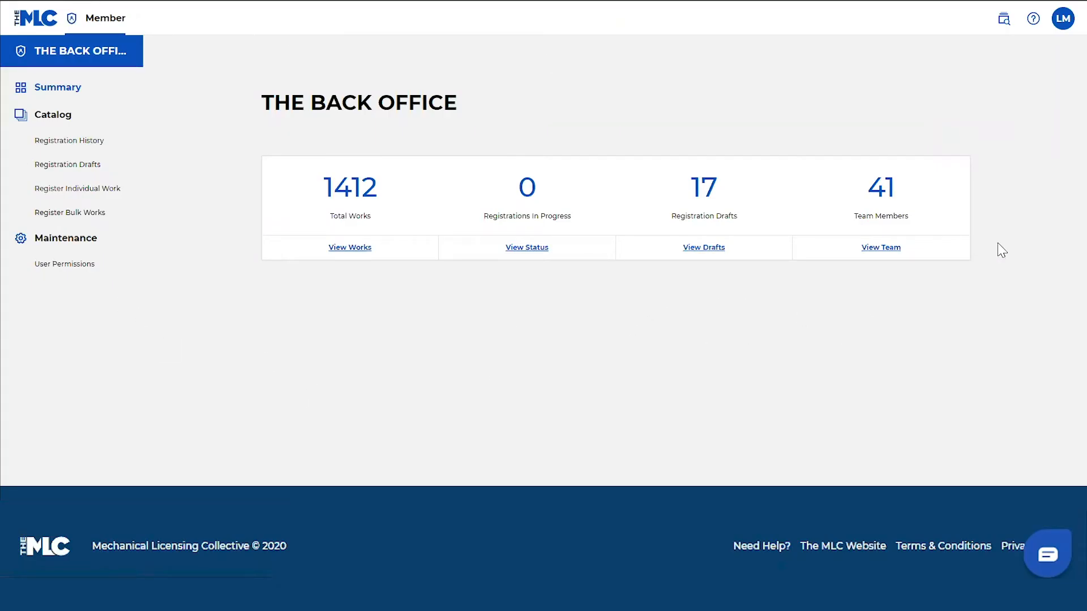
pyautogui.moveTo(73, 281)
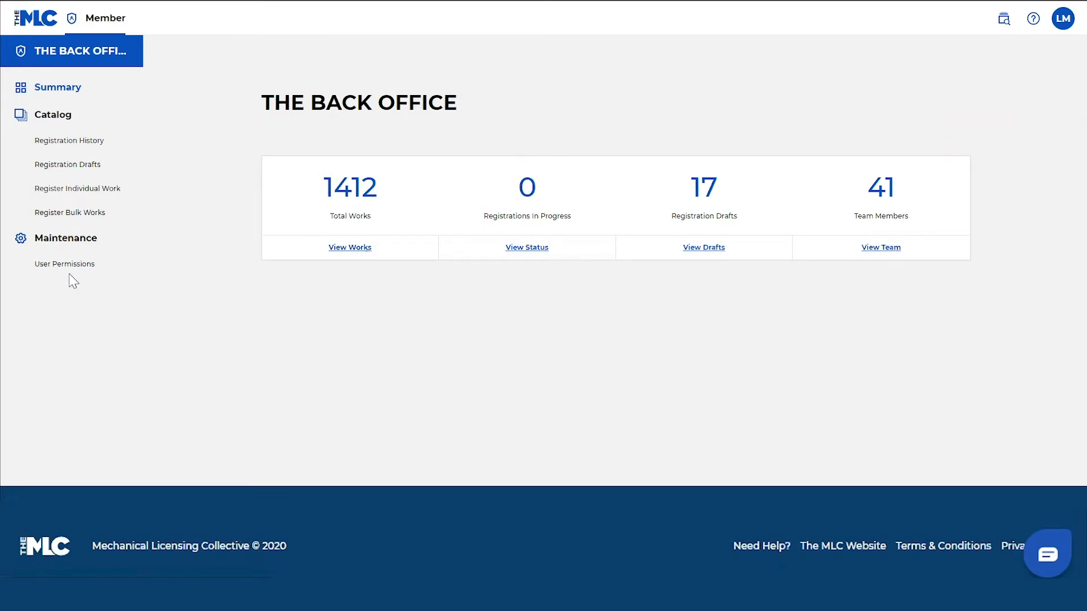
pyautogui.click(64, 264)
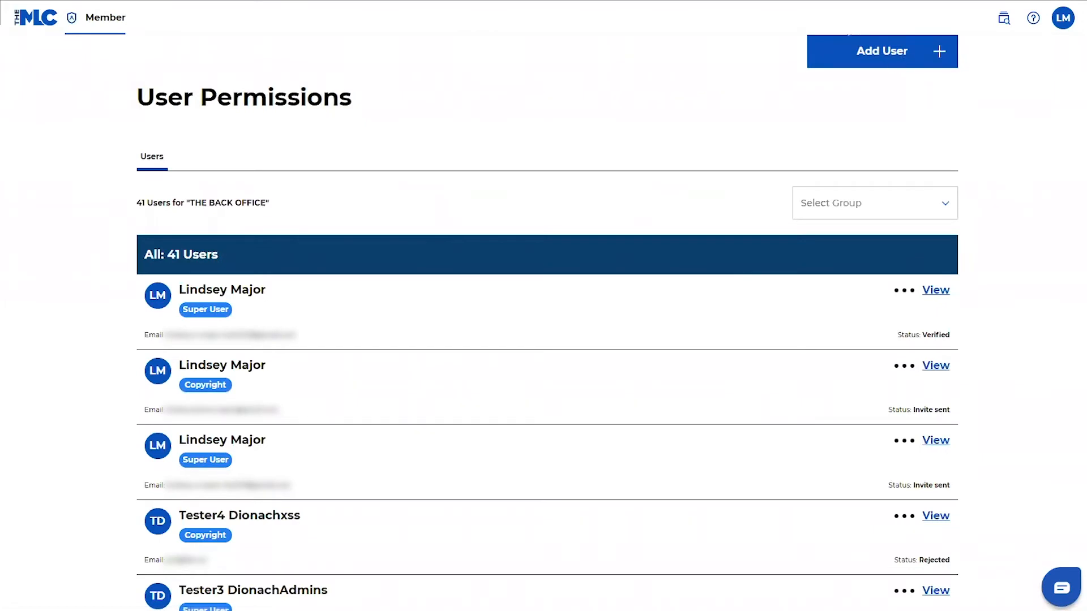
pyautogui.click(882, 50)
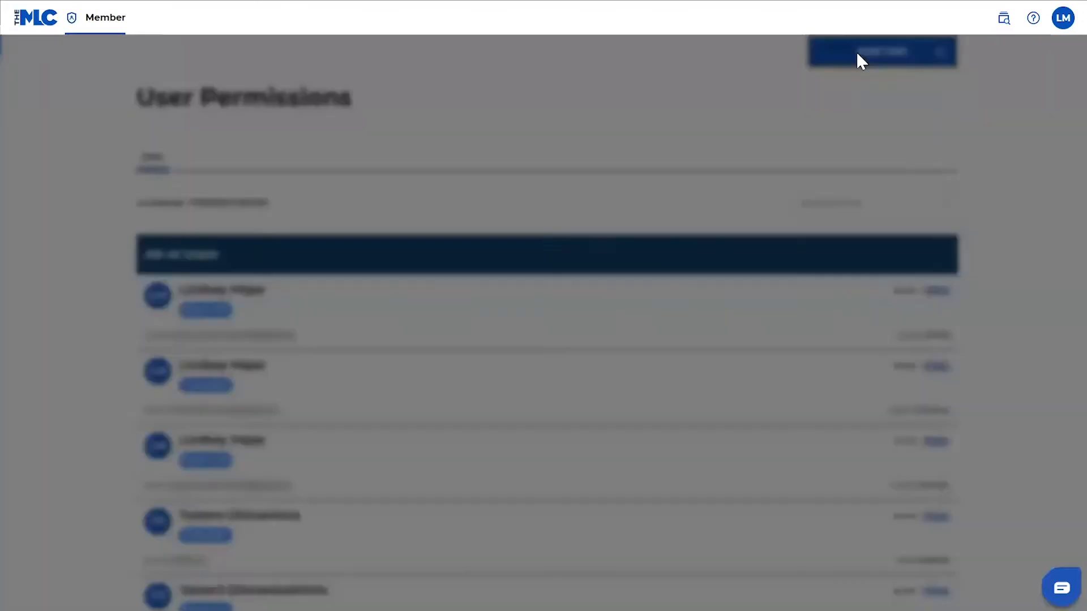
# Enter the new user's first name, last name and email address
pyautogui.click(881, 52)
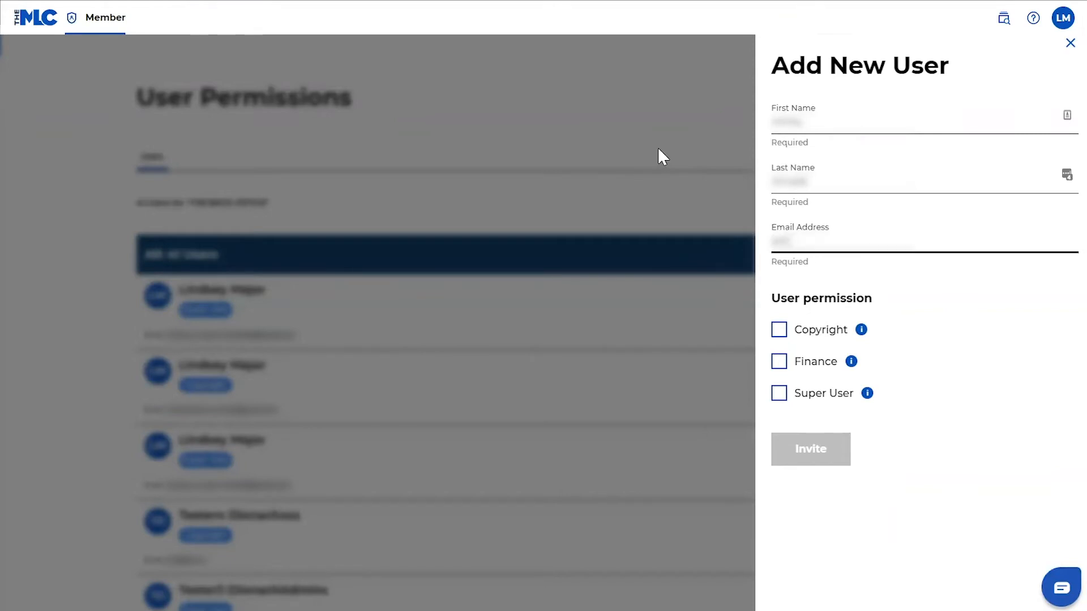
pyautogui.write('email@example.com')
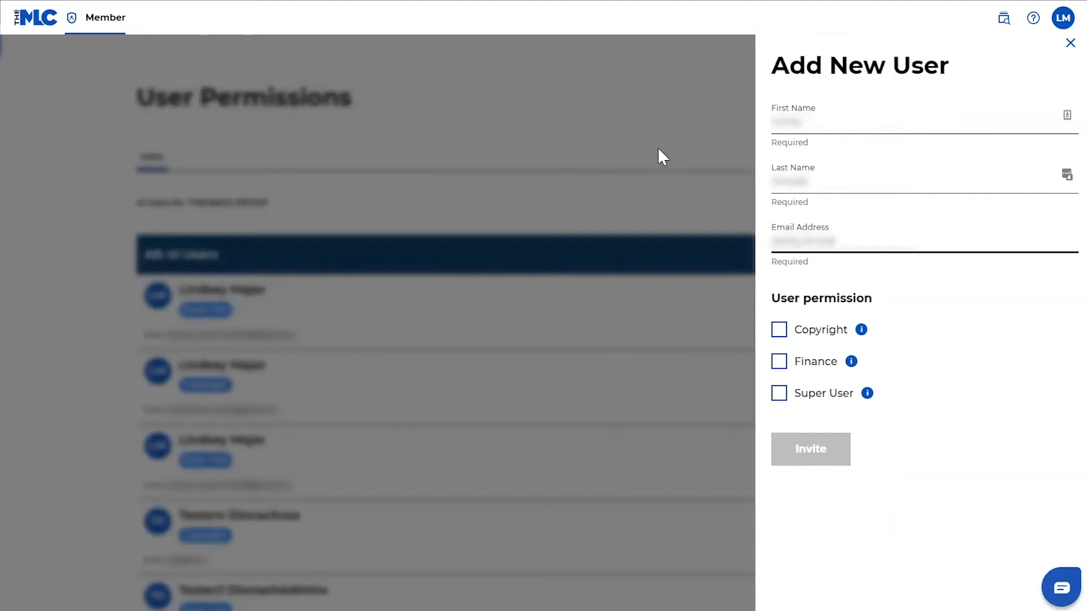
pyautogui.write('example@email.com')
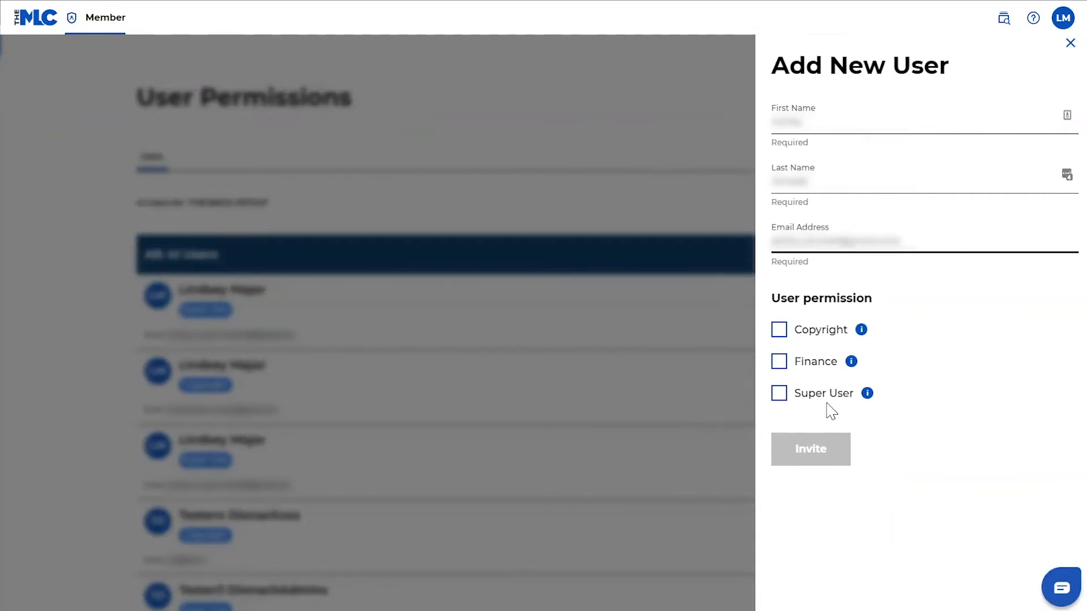
pyautogui.moveTo(819, 341)
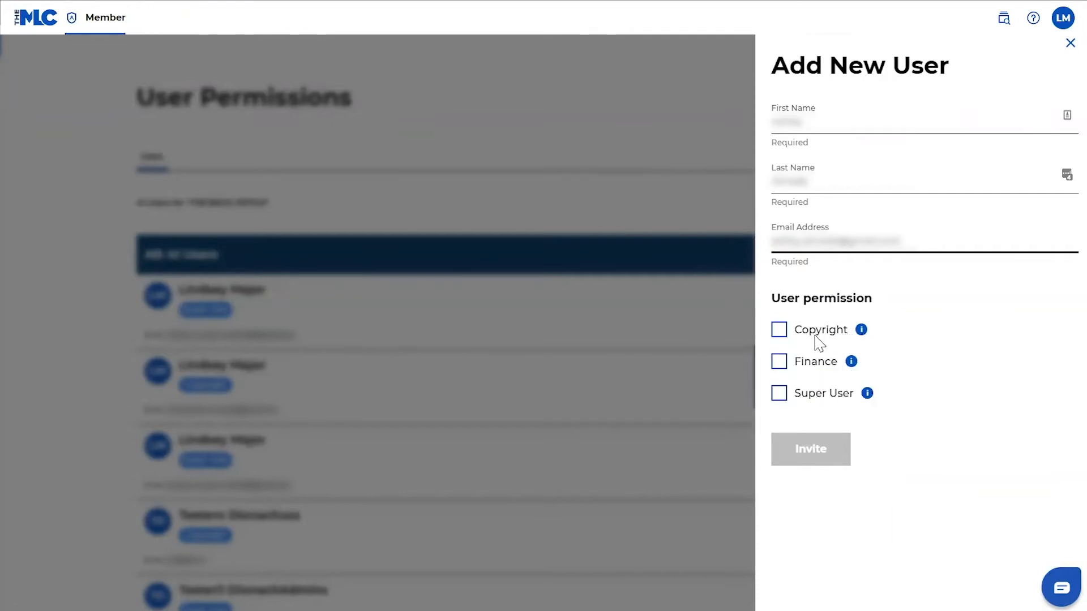
pyautogui.moveTo(867, 392)
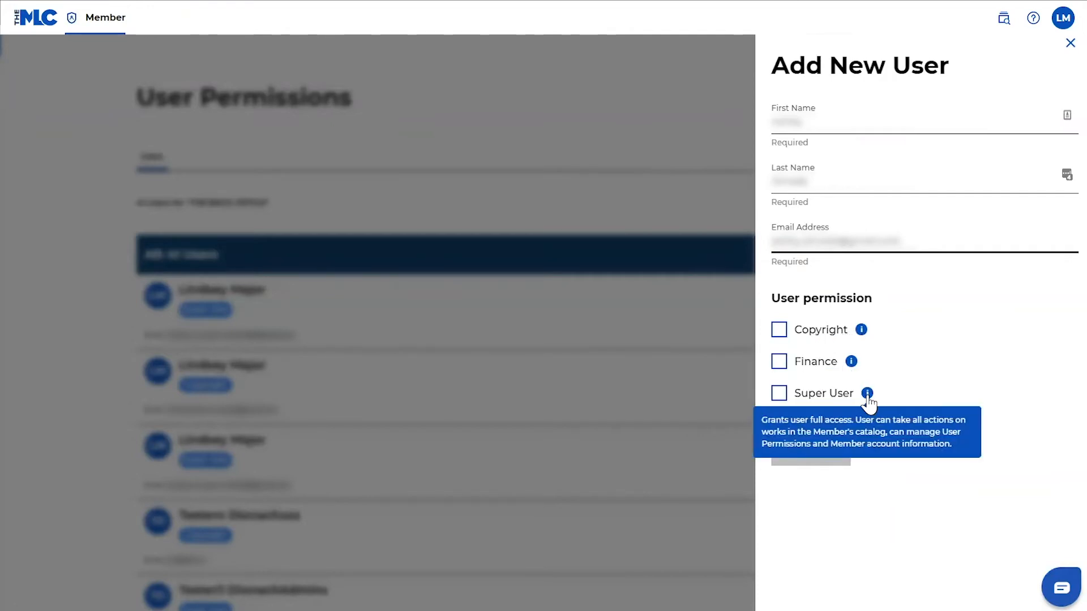
pyautogui.moveTo(852, 361)
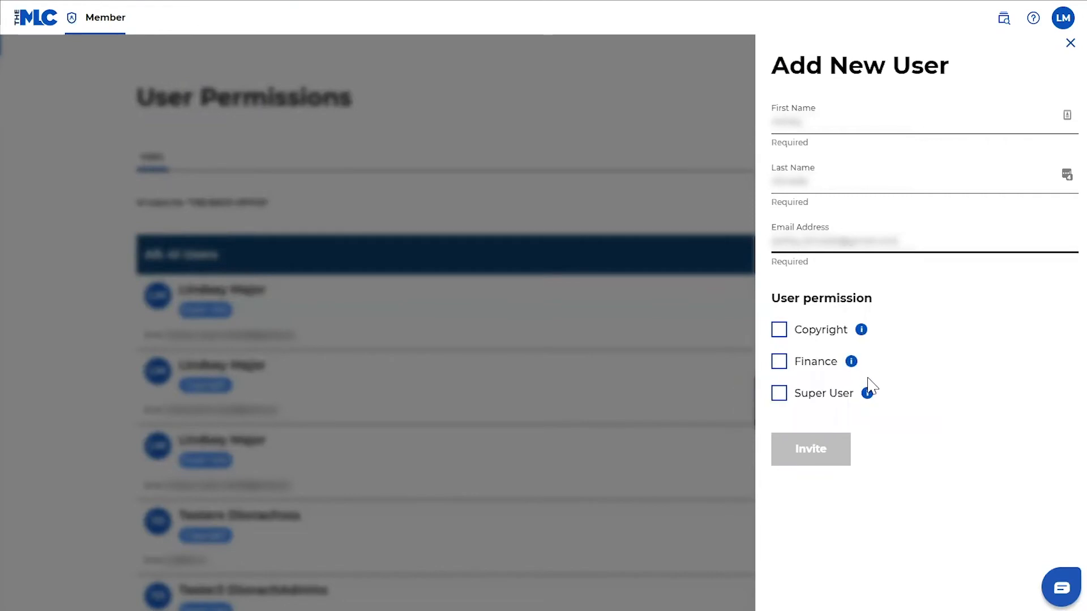
pyautogui.moveTo(870, 345)
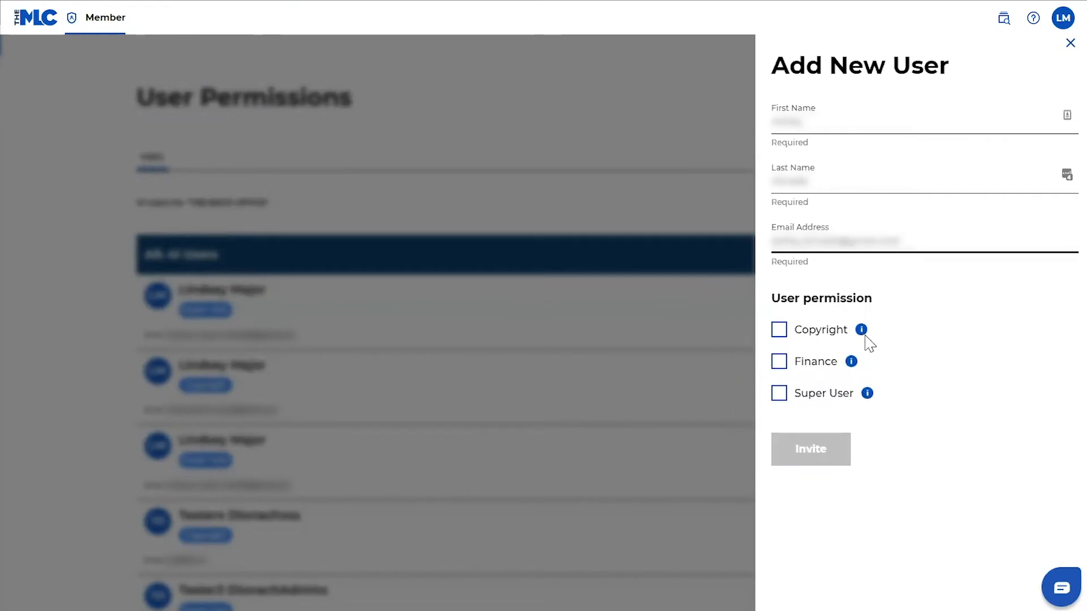
pyautogui.moveTo(862, 330)
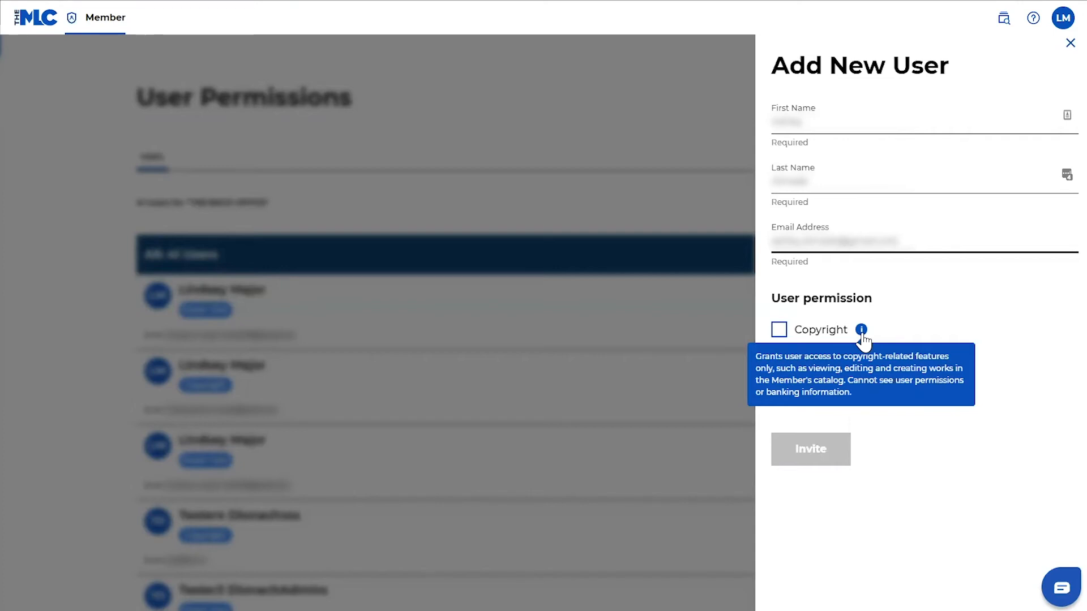
pyautogui.moveTo(973, 373)
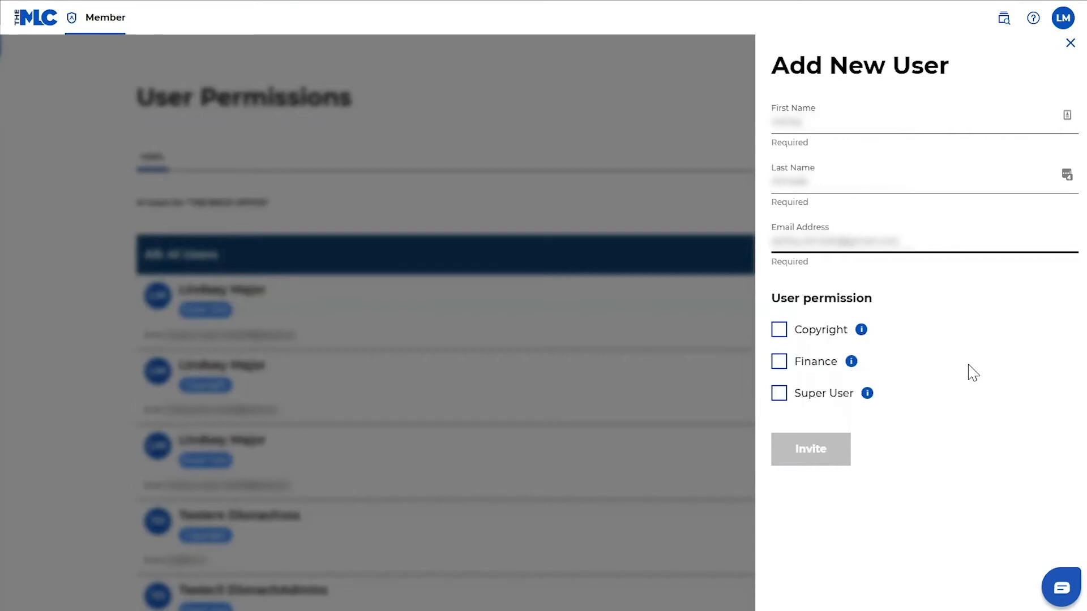
pyautogui.moveTo(974, 399)
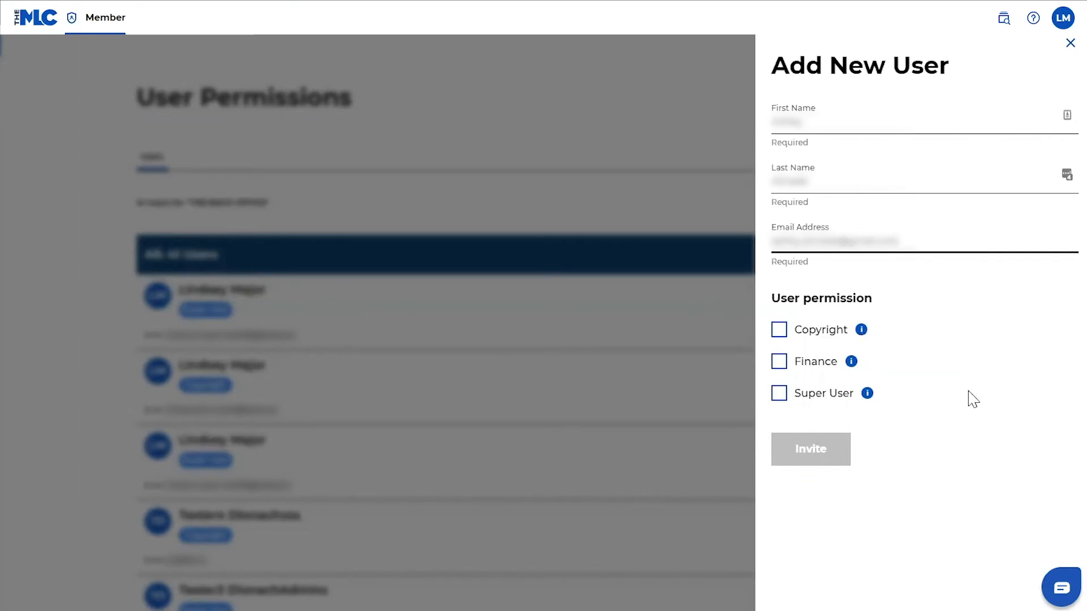
pyautogui.moveTo(853, 361)
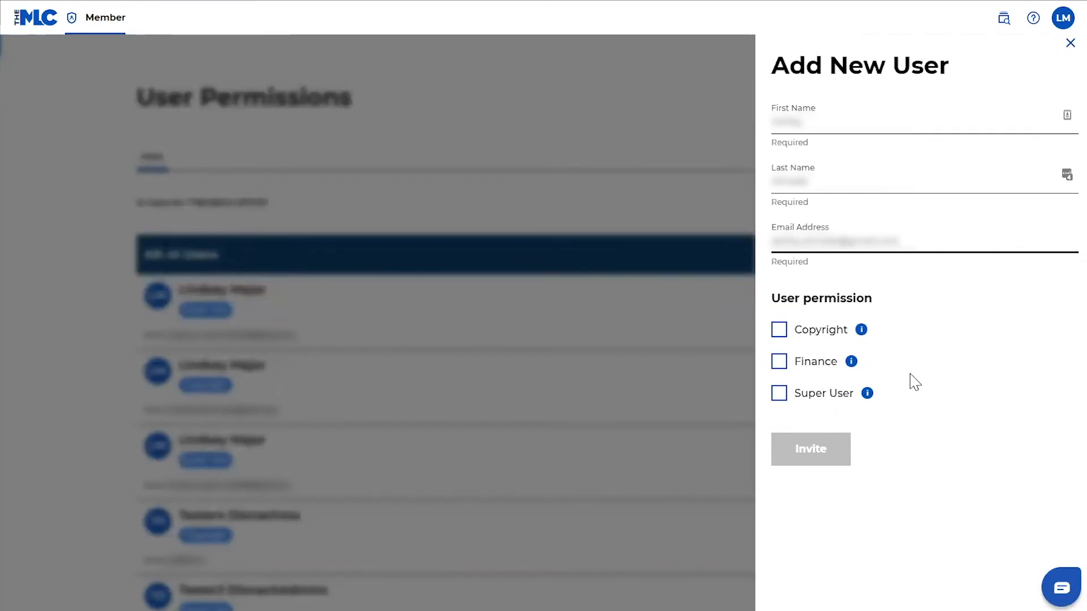
pyautogui.moveTo(868, 393)
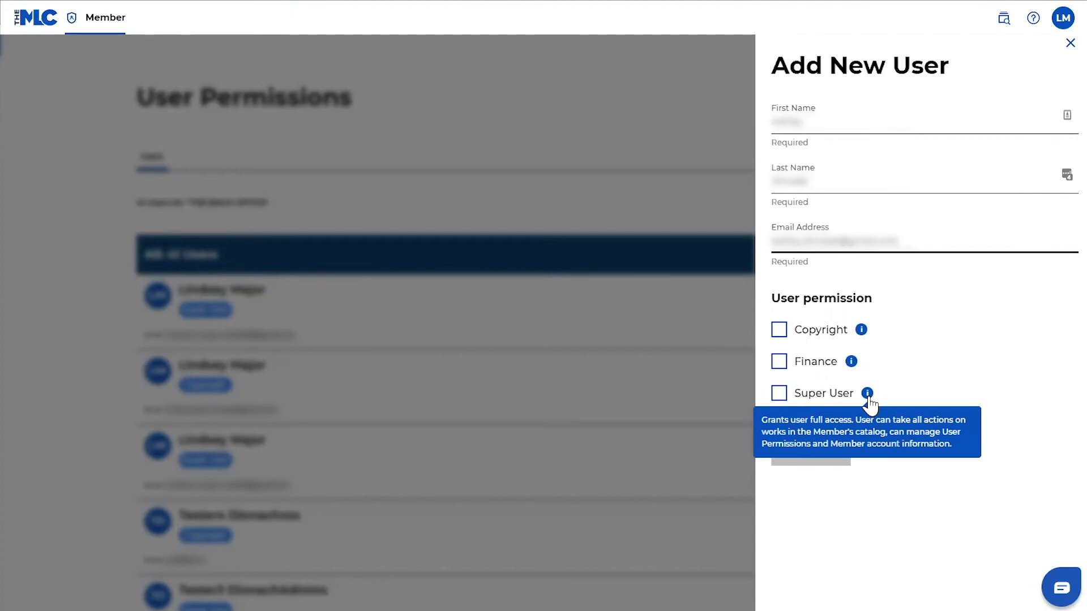
pyautogui.moveTo(907, 373)
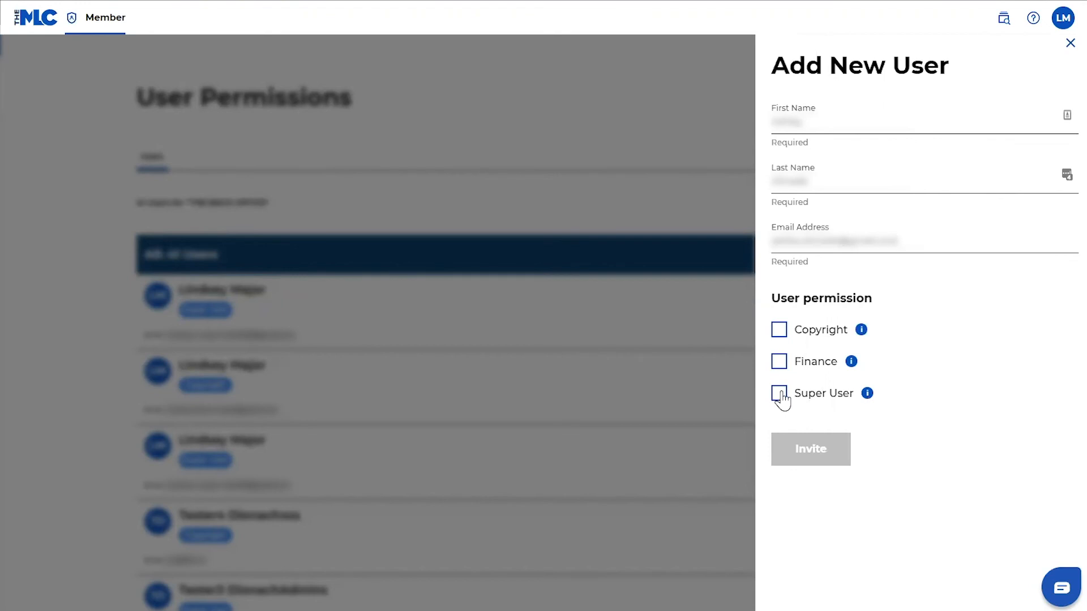
# Tick the Super User checkbox for the new user
pyautogui.click(779, 393)
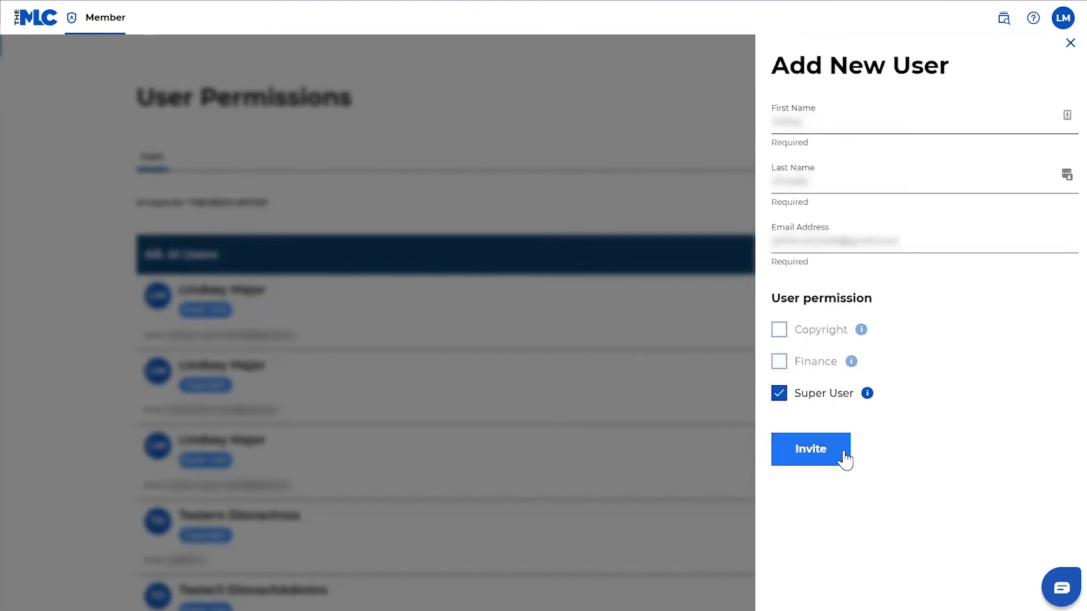